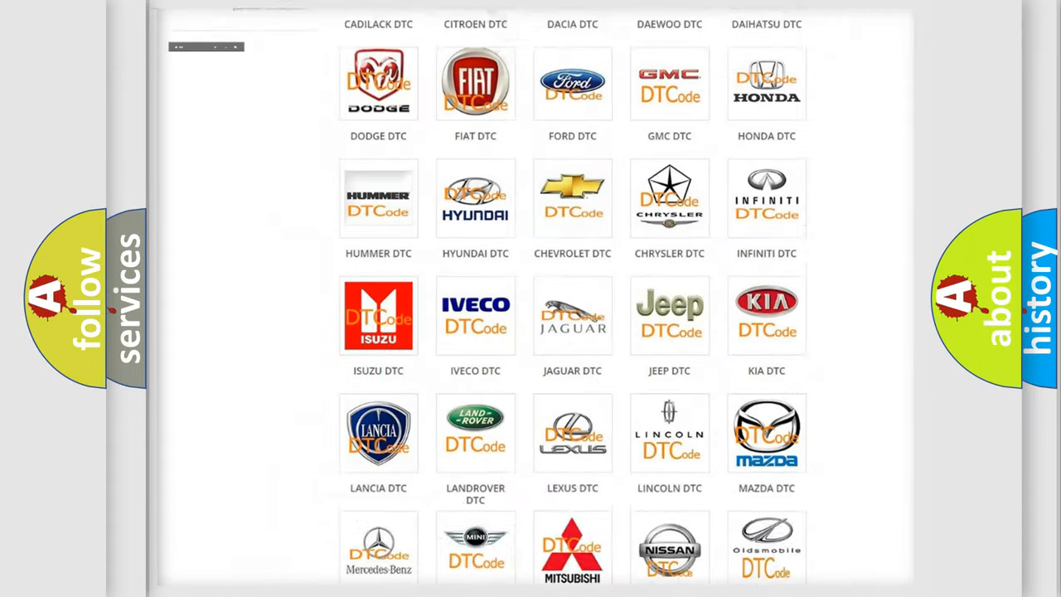
# Scroll the DTC subcategories page and open the FIAT DTC category.
pyautogui.scroll(3)
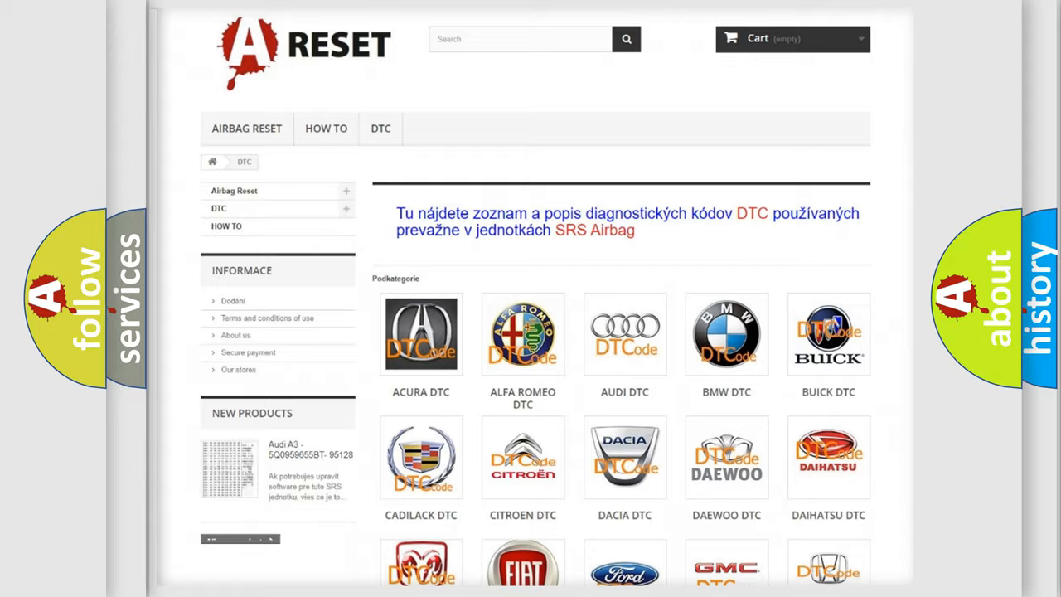
pyautogui.scroll(-3)
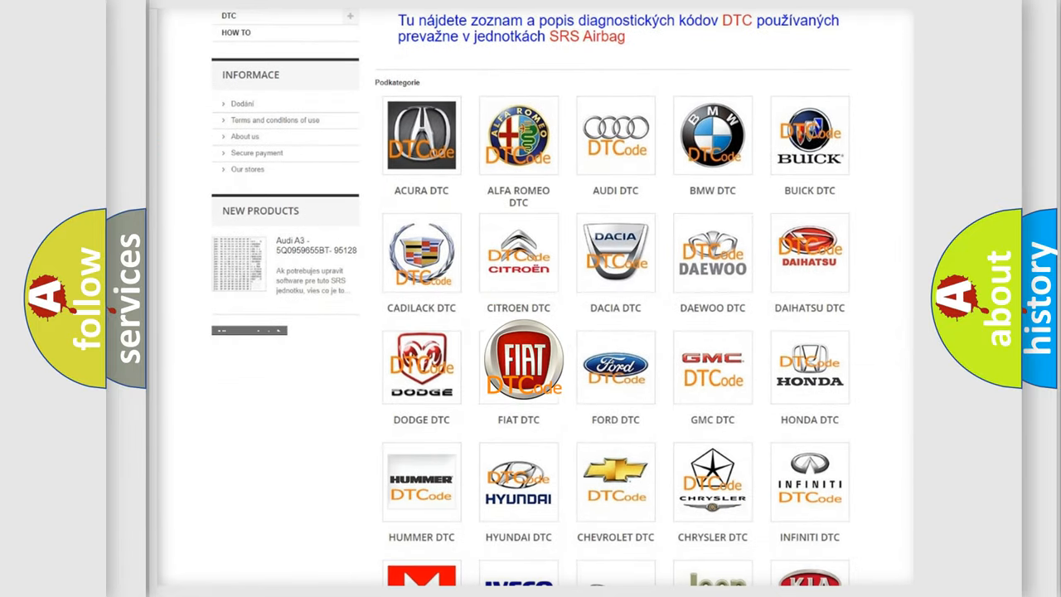
pyautogui.click(519, 367)
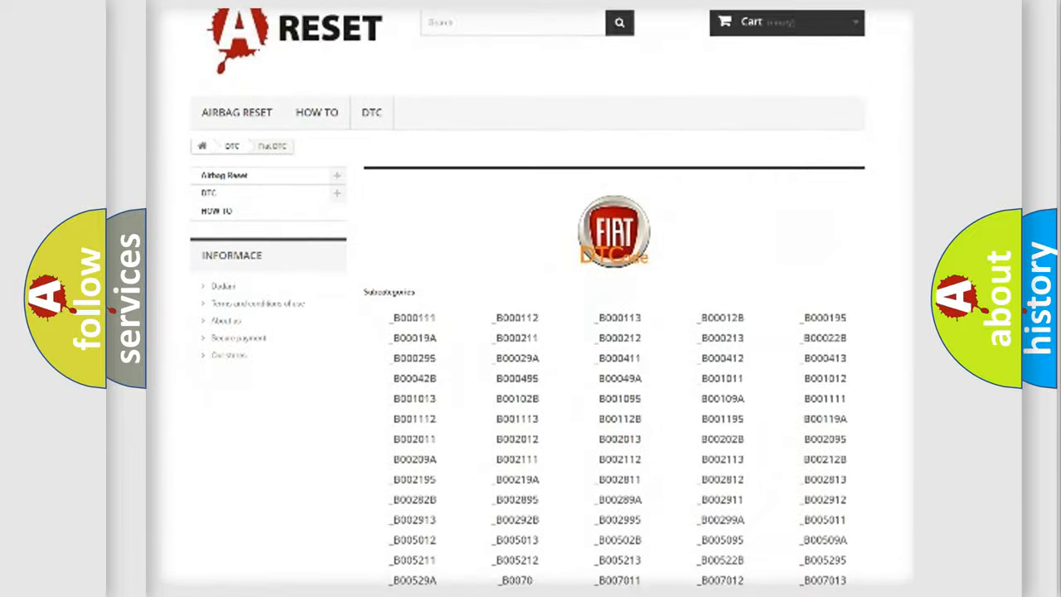
# Scroll through the Fiat code list toward the B1B and B1C codes.
pyautogui.scroll(-3)
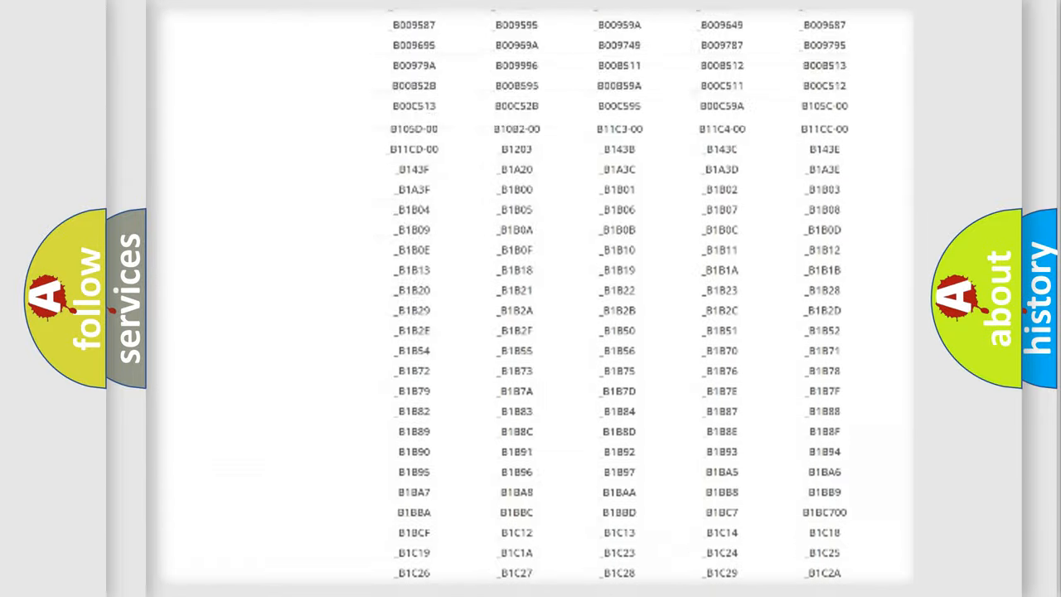
pyautogui.scroll(3)
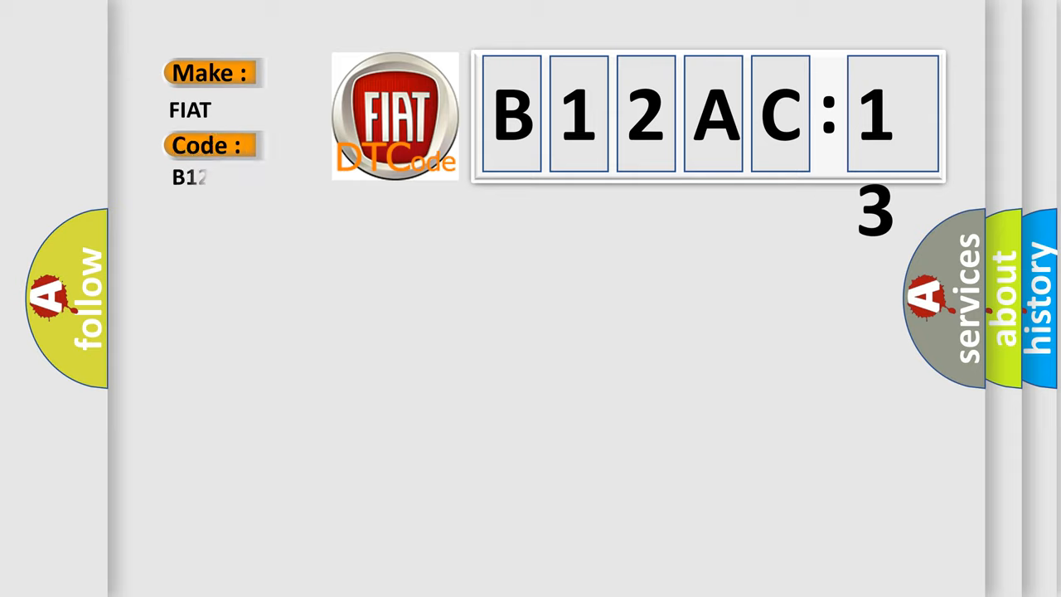
# Complete the slide's code as B12AC-13 by adding AC-13 after B12.
pyautogui.write('AC-13')
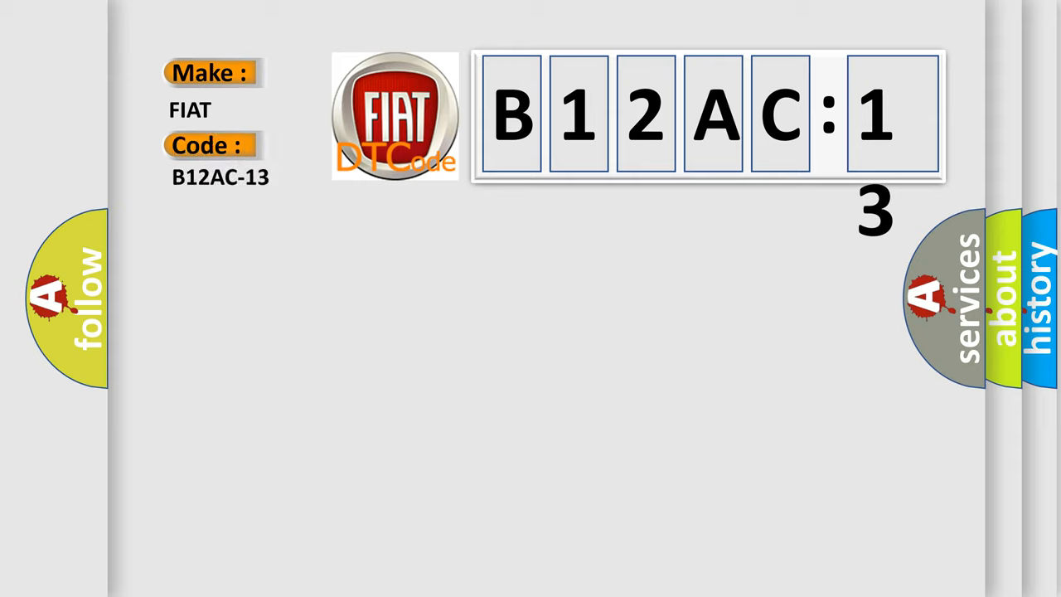